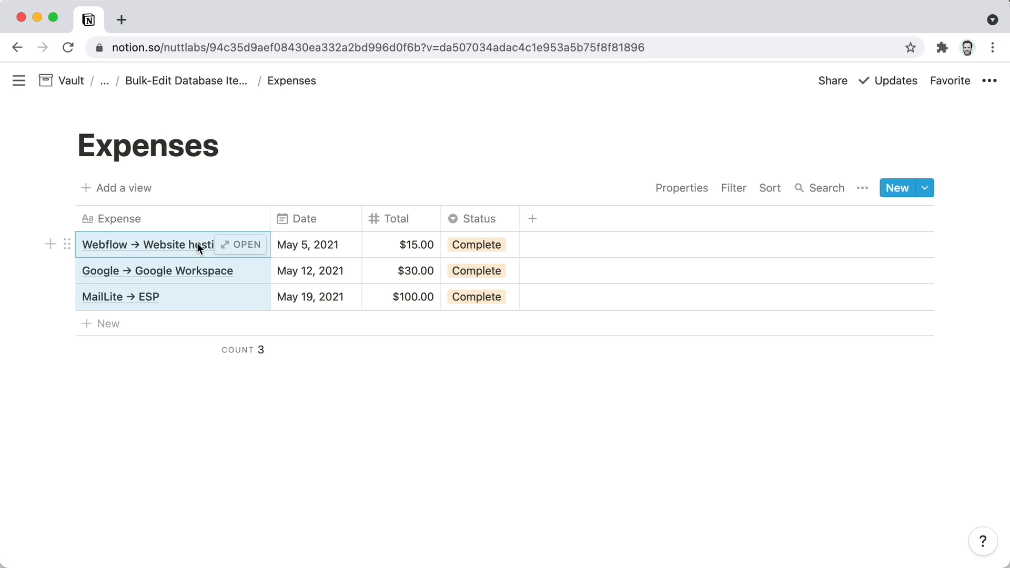
# Bulk-edit the three selected Expenses rows' Status property from Complete to Planned.
pyautogui.rightClick(152, 244)
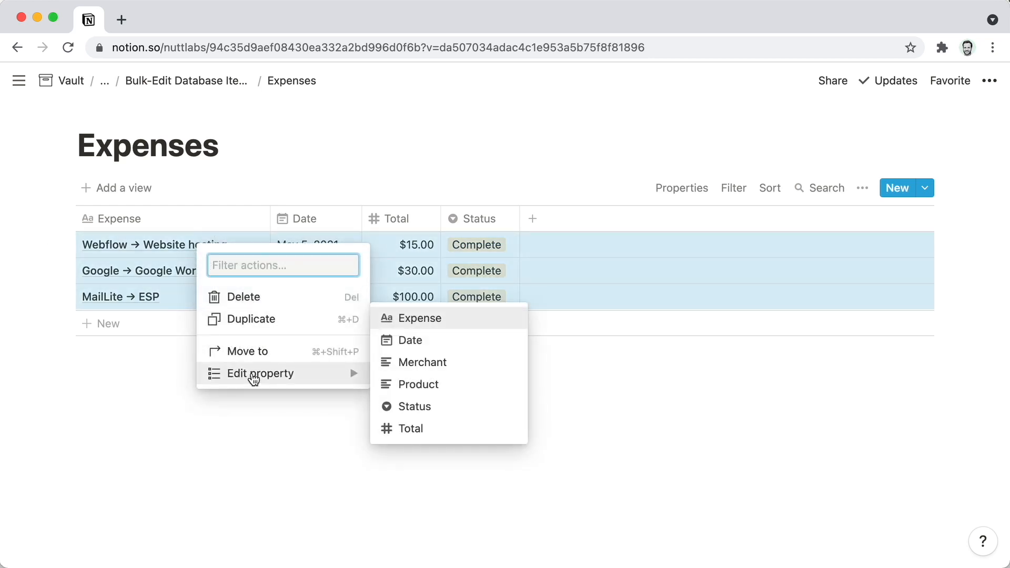
pyautogui.moveTo(433, 347)
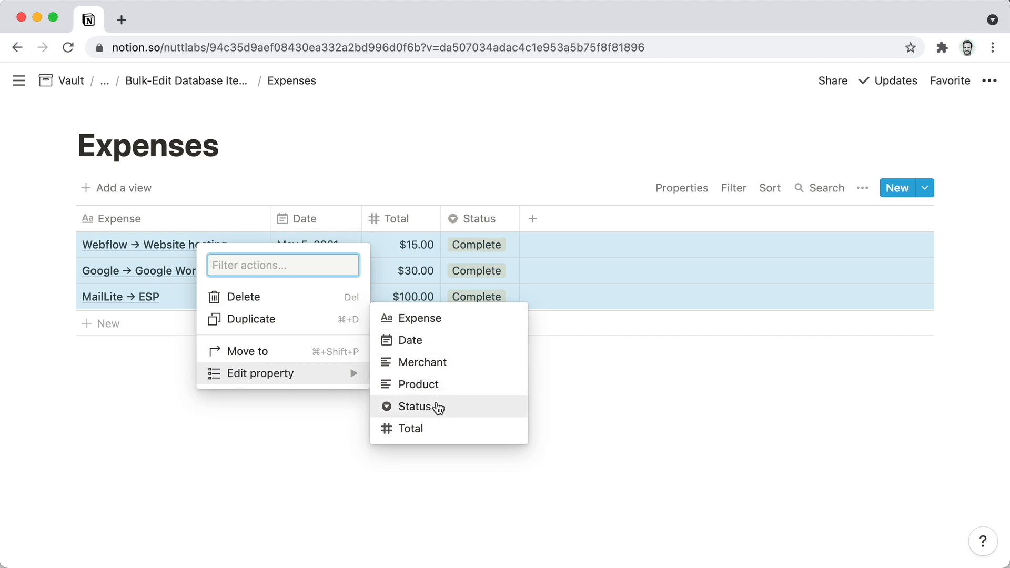
pyautogui.moveTo(444, 417)
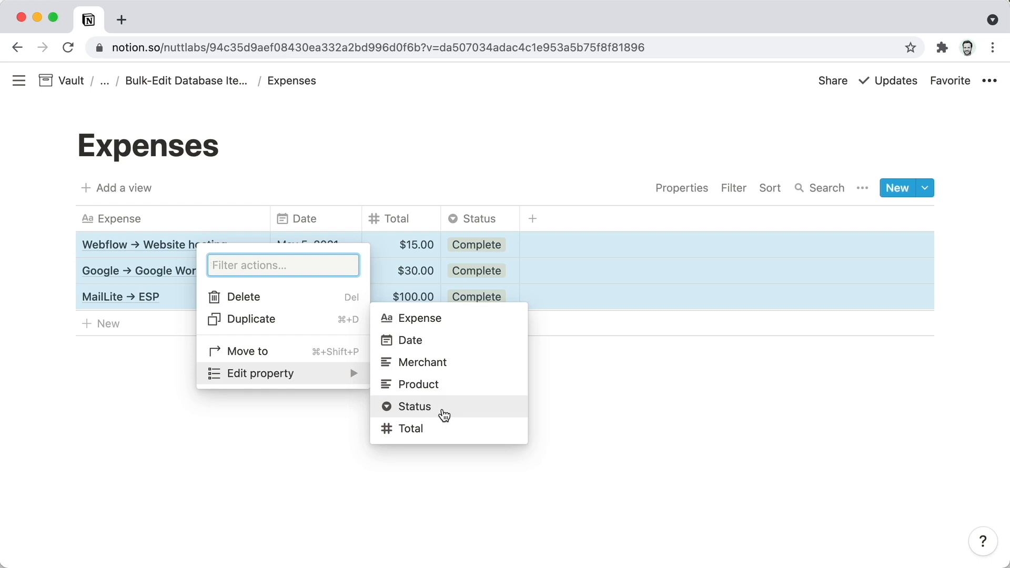
pyautogui.click(414, 406)
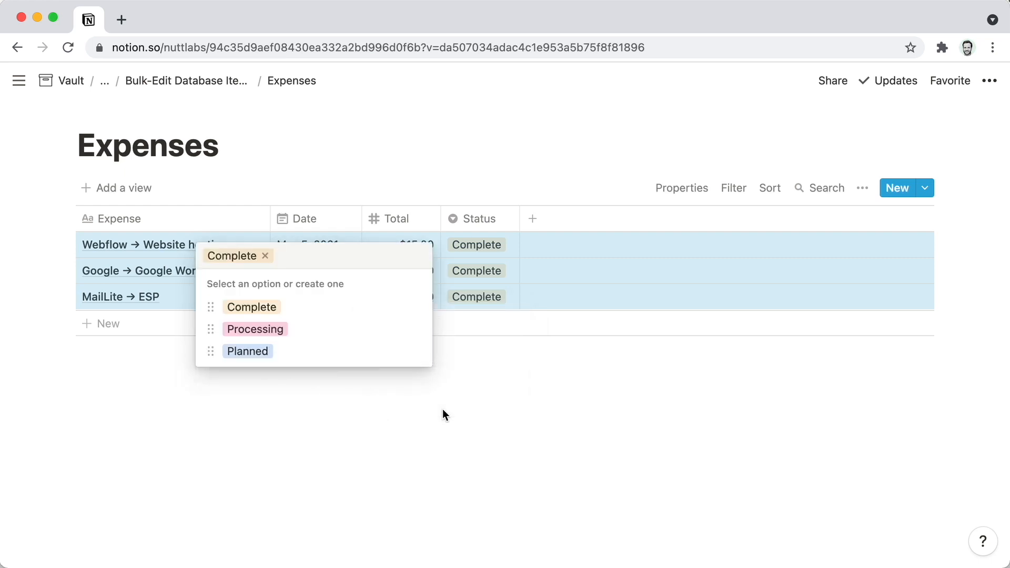
pyautogui.moveTo(315, 351)
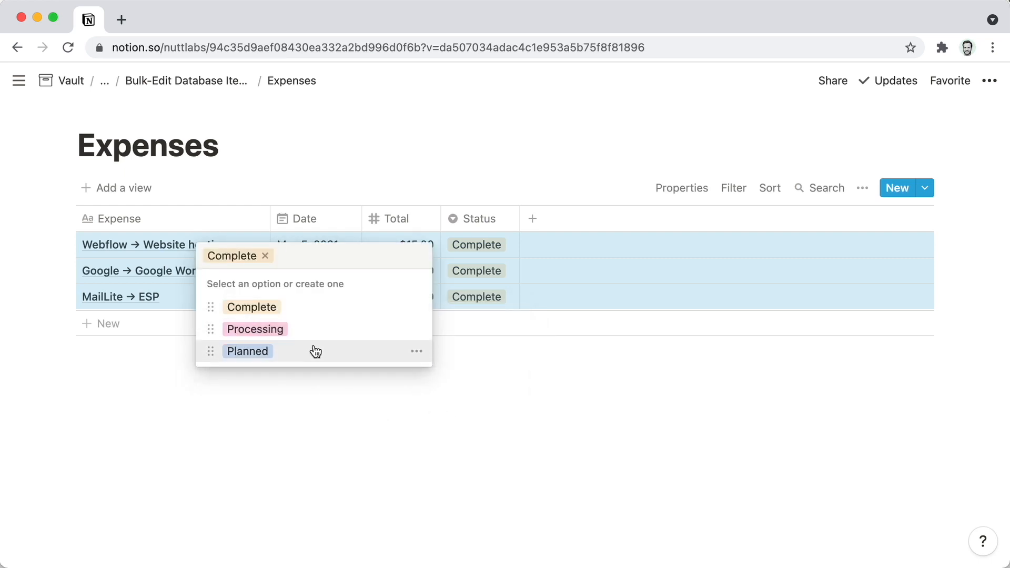
pyautogui.click(248, 352)
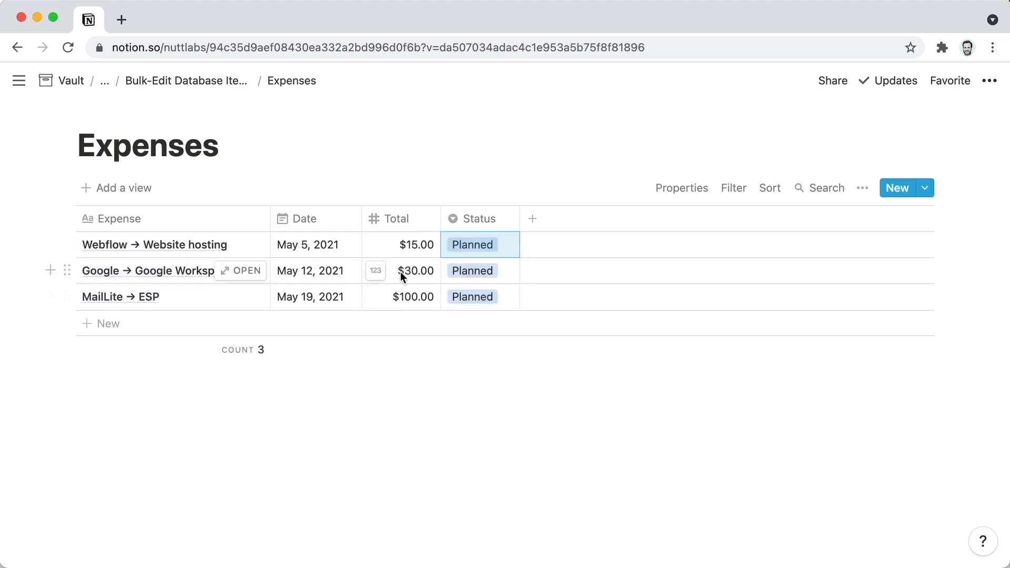
pyautogui.moveTo(254, 305)
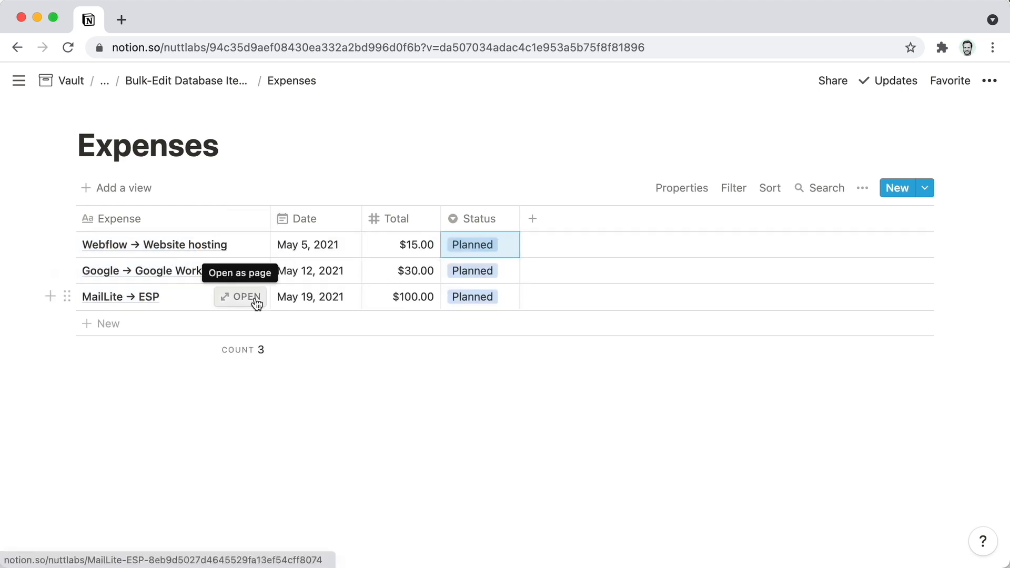
pyautogui.moveTo(494, 252)
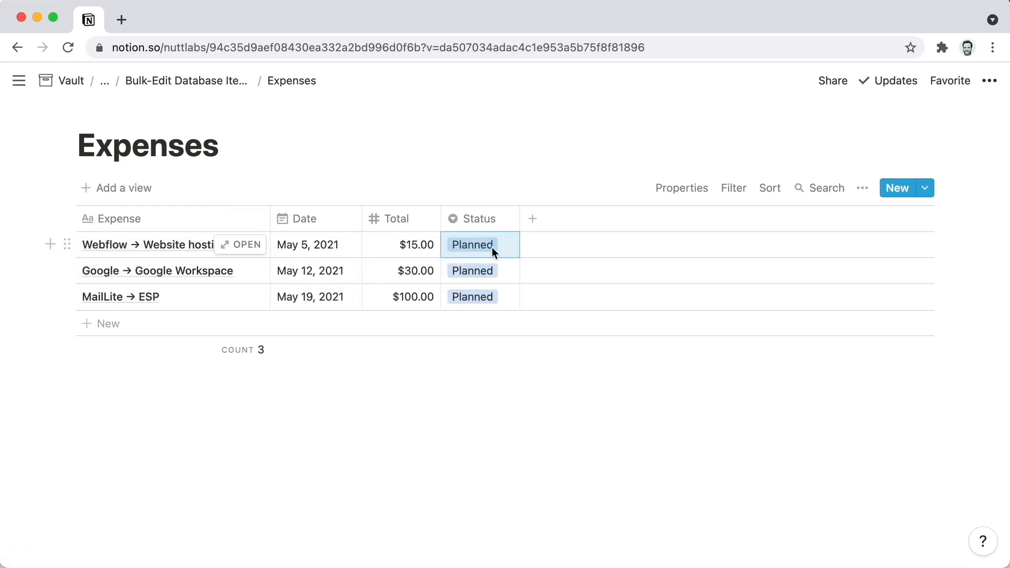
pyautogui.moveTo(307, 247)
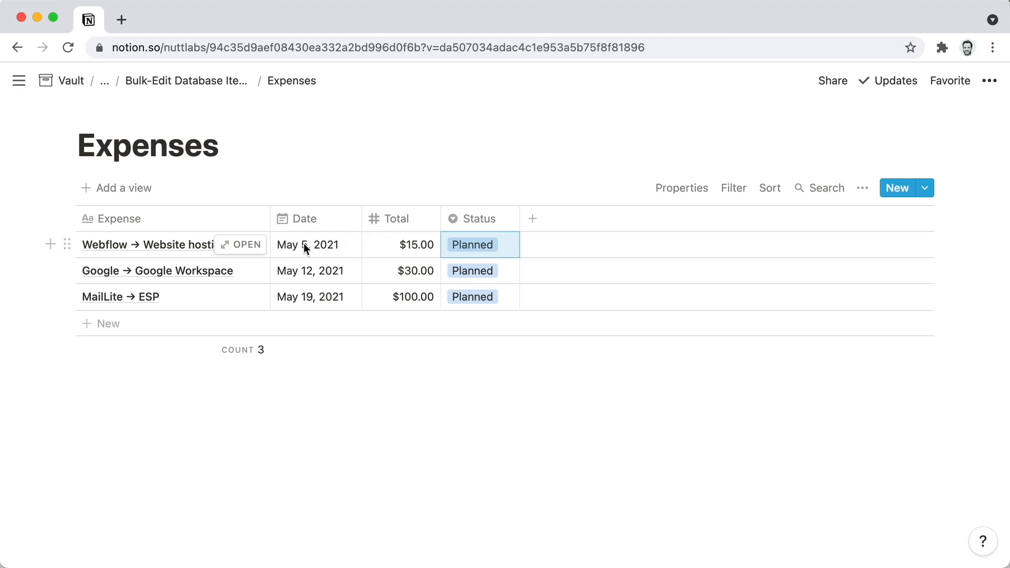